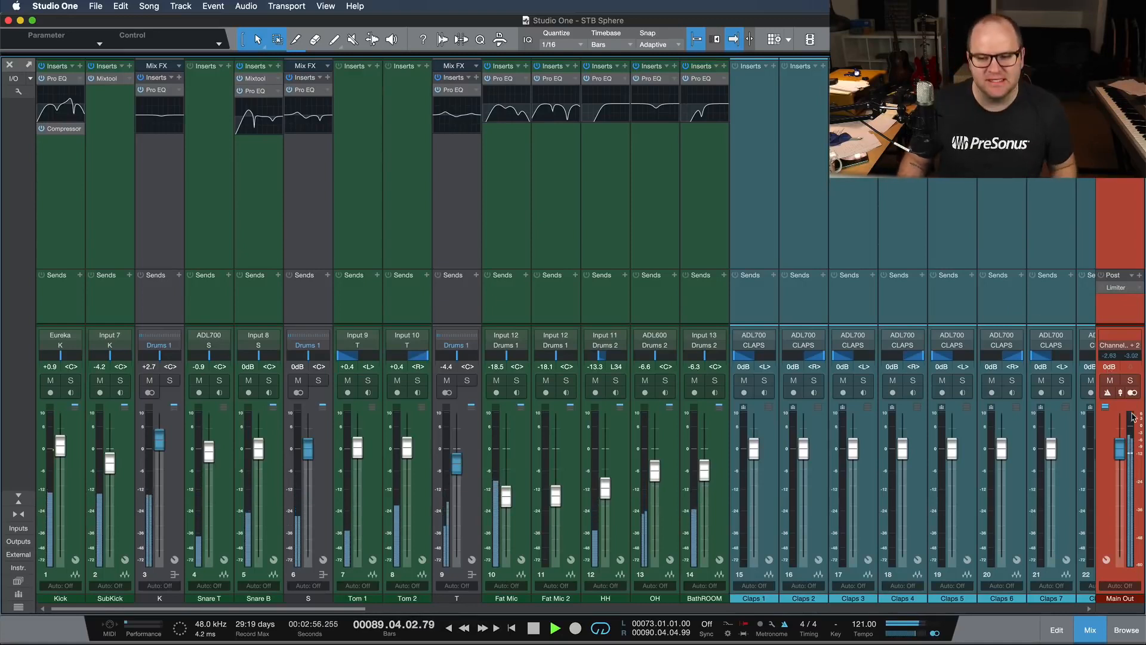
# Review the Main Out meter's Peak/RMS, K-20, K-14 and K-12 modes, then show the Browser's Effects list
pyautogui.rightClick(1133, 393)
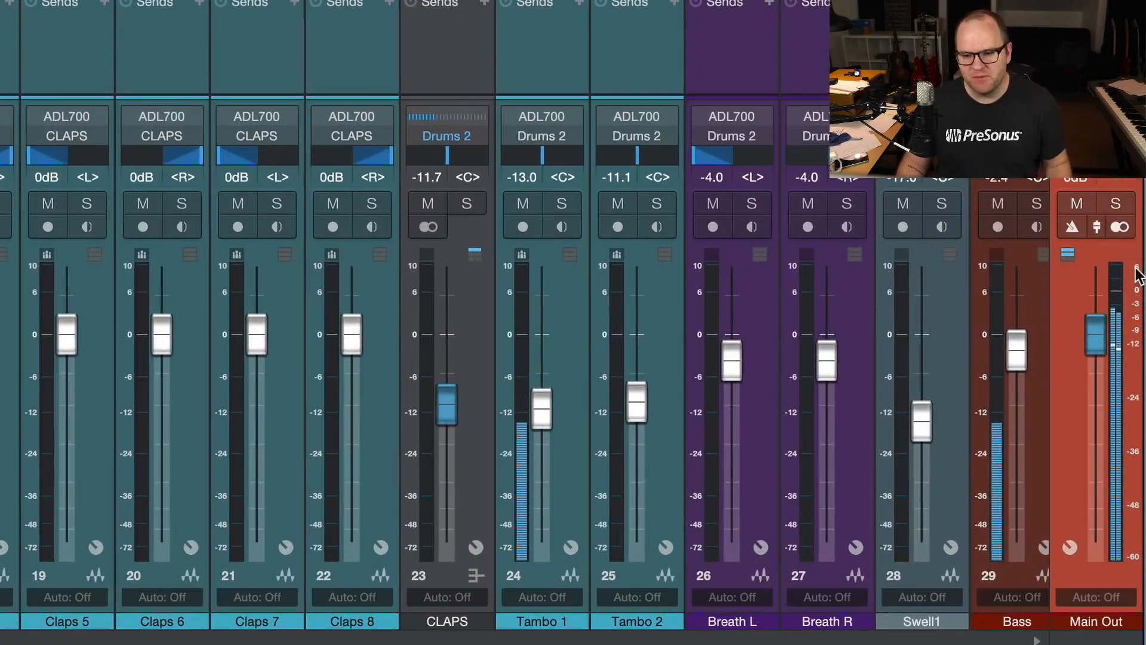
pyautogui.rightClick(1119, 336)
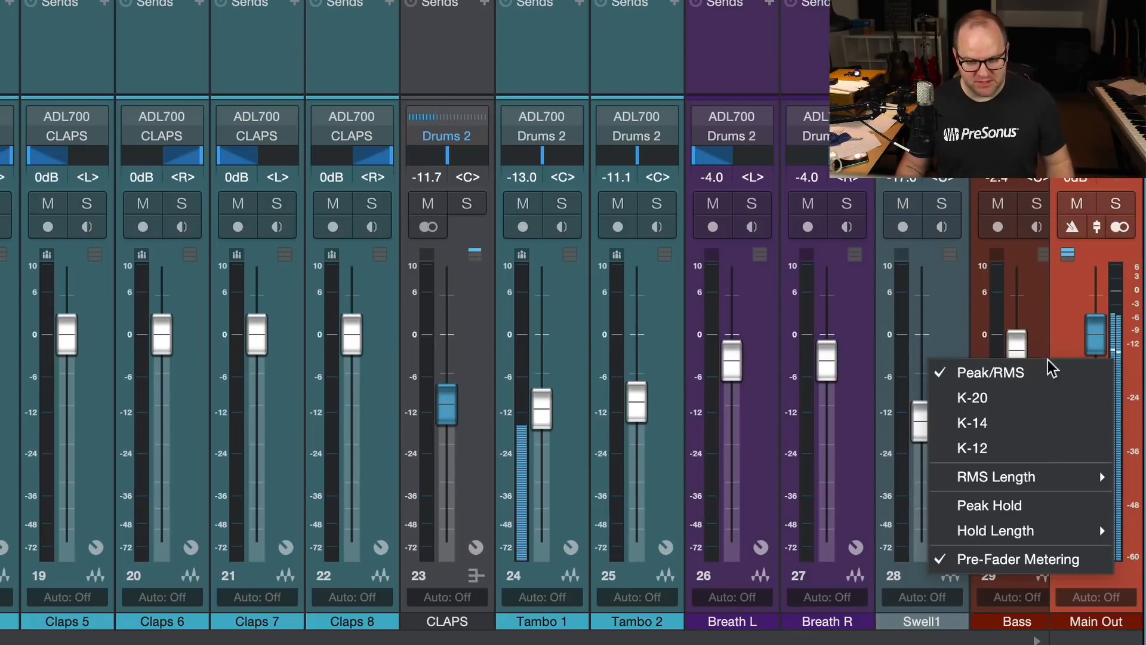
pyautogui.moveTo(1092, 307)
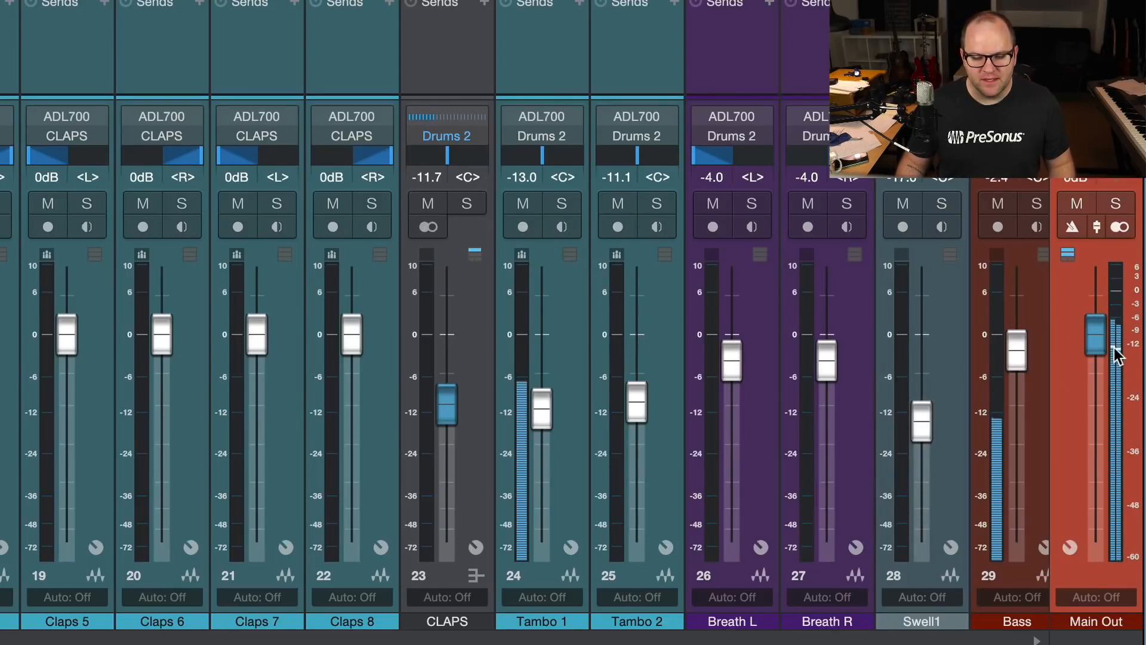
pyautogui.moveTo(1132, 359)
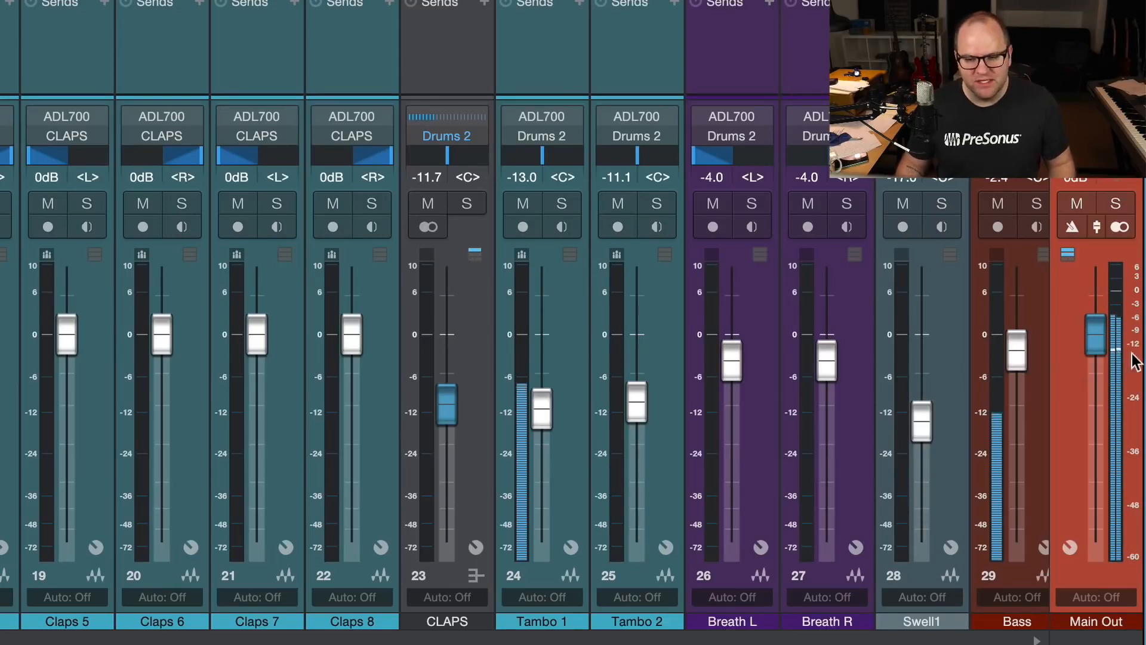
pyautogui.rightClick(1114, 328)
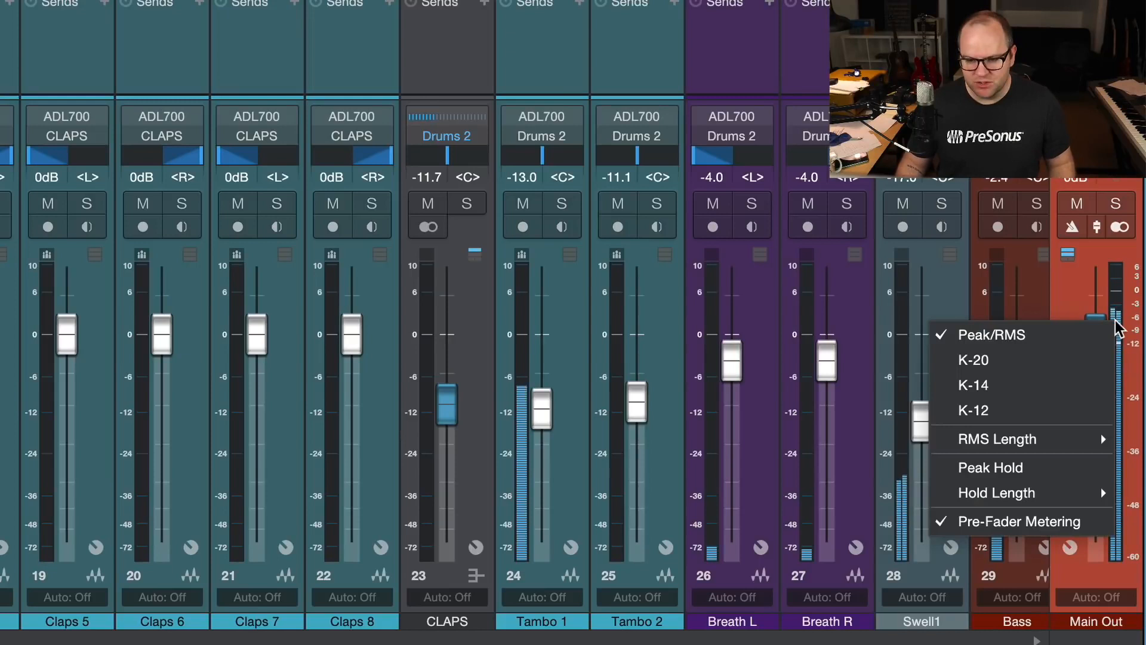
pyautogui.moveTo(1024, 385)
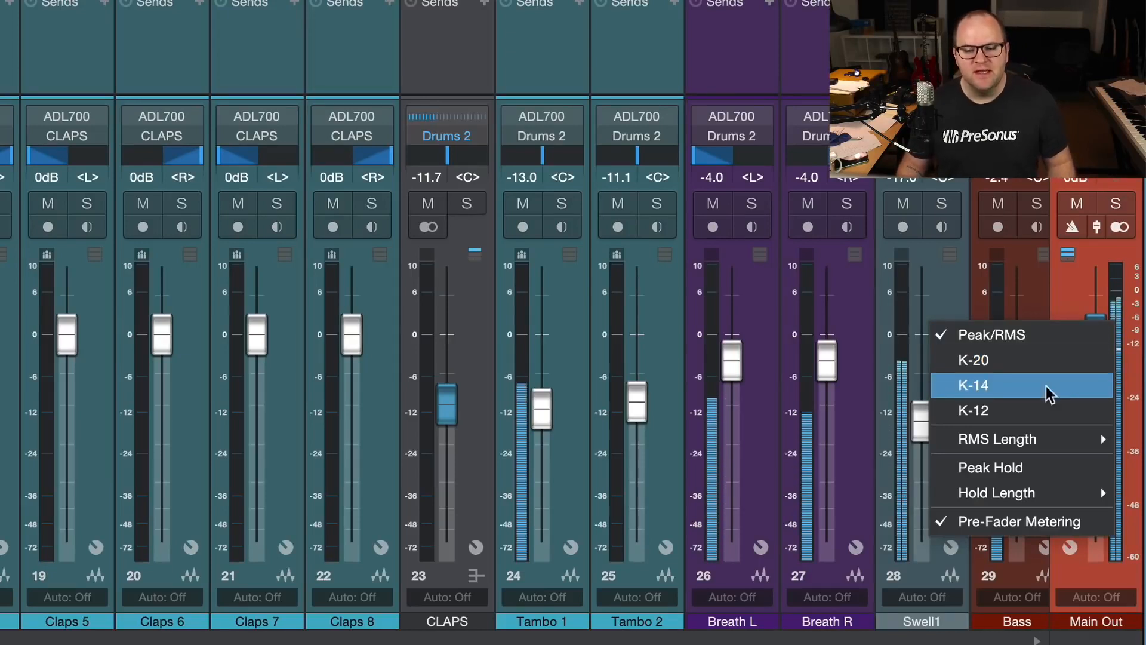
pyautogui.moveTo(1005, 359)
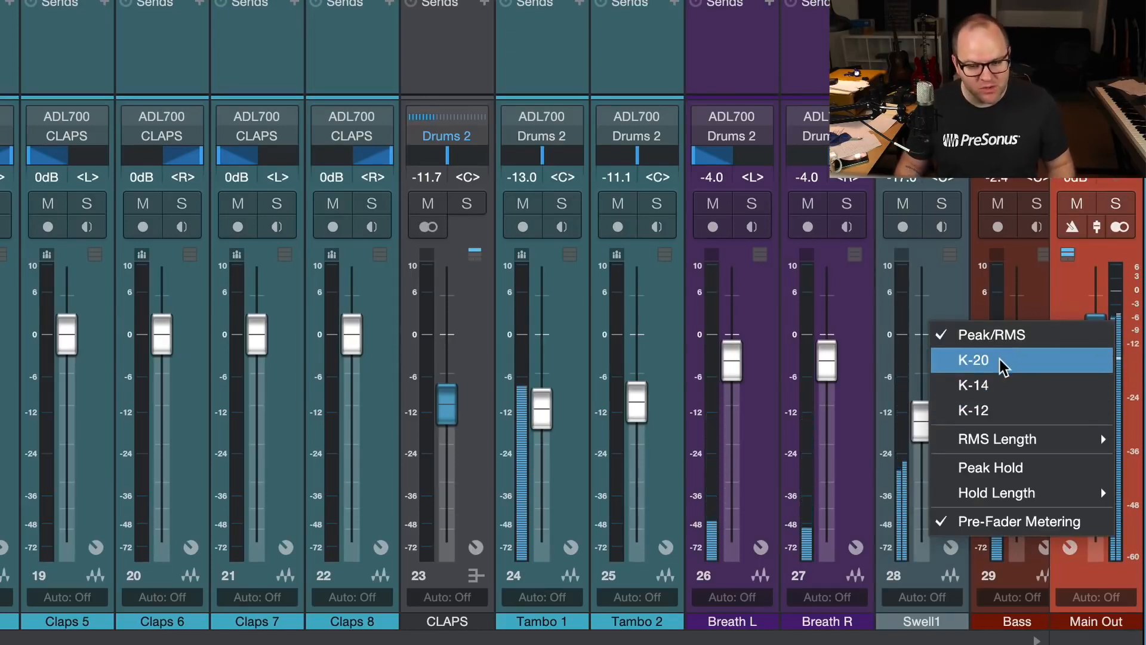
pyautogui.moveTo(973, 410)
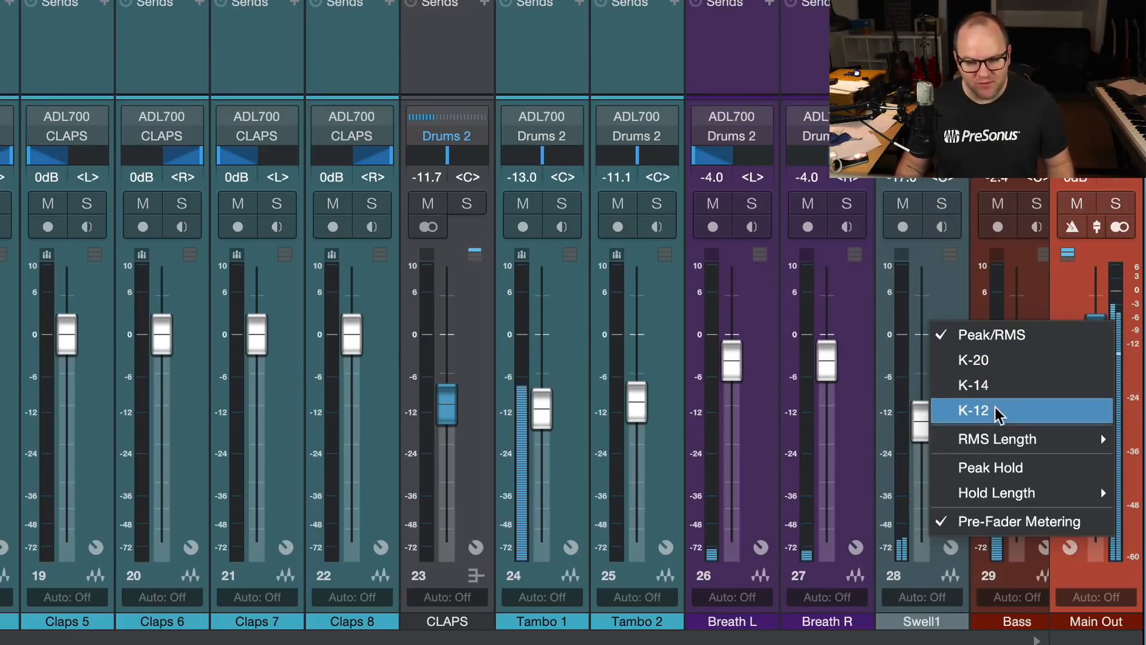
pyautogui.click(973, 410)
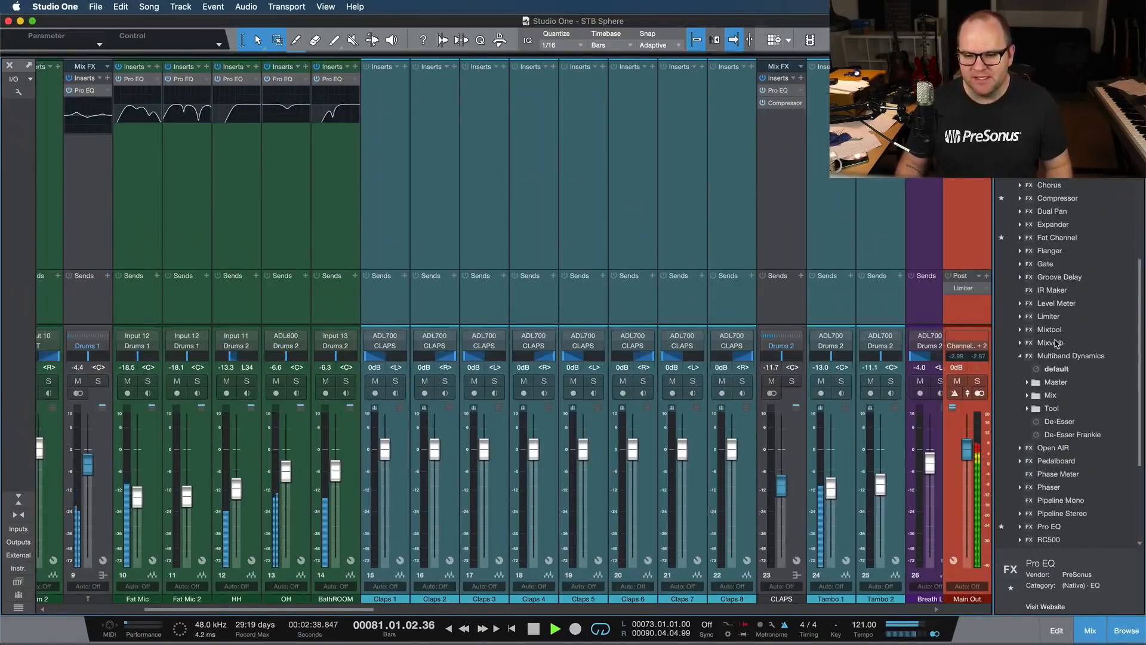
# Scroll the Effects list down to reach Level Meter
pyautogui.scroll(-3)
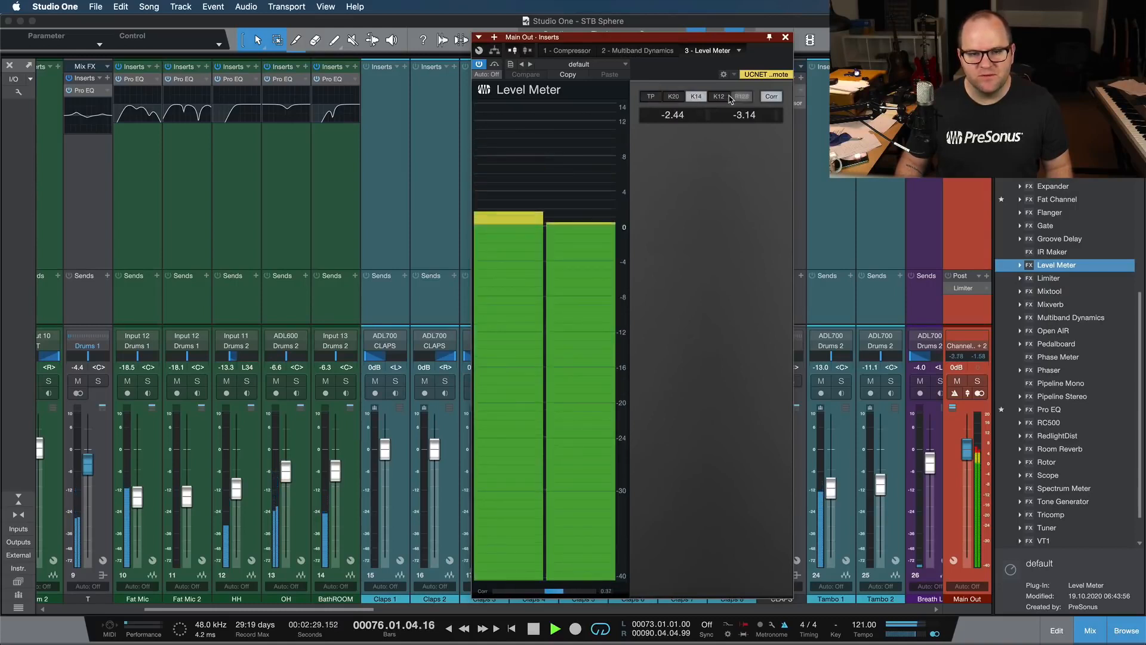
# Switch the Main Out Level Meter from K-system scale to True Peak (TP) metering
pyautogui.click(741, 96)
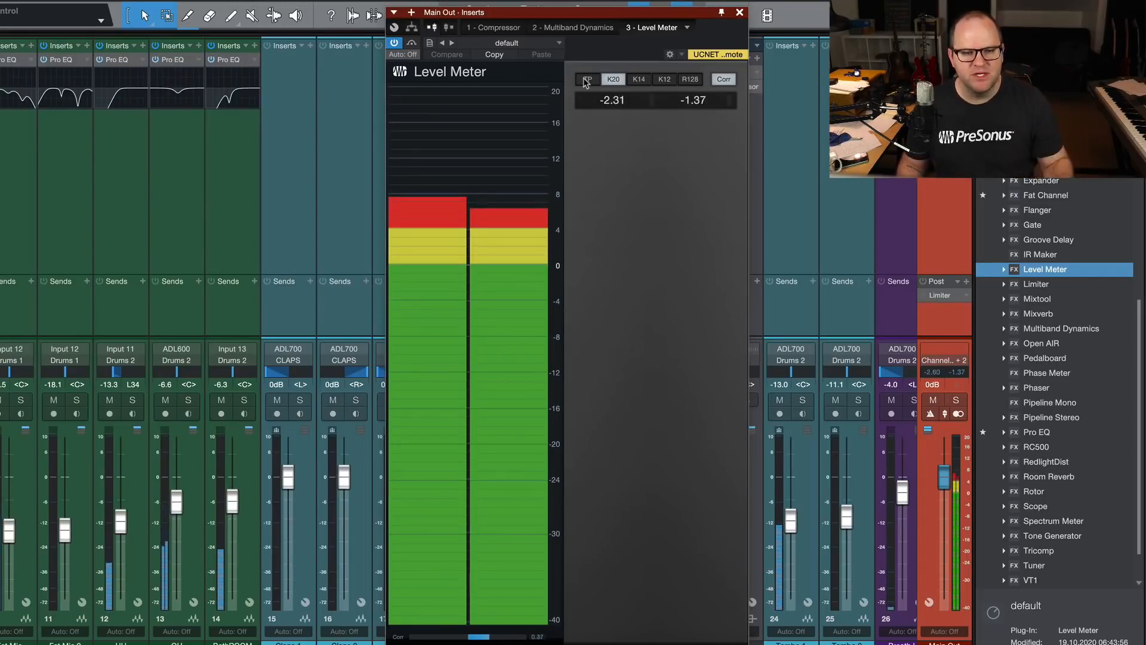
pyautogui.click(587, 79)
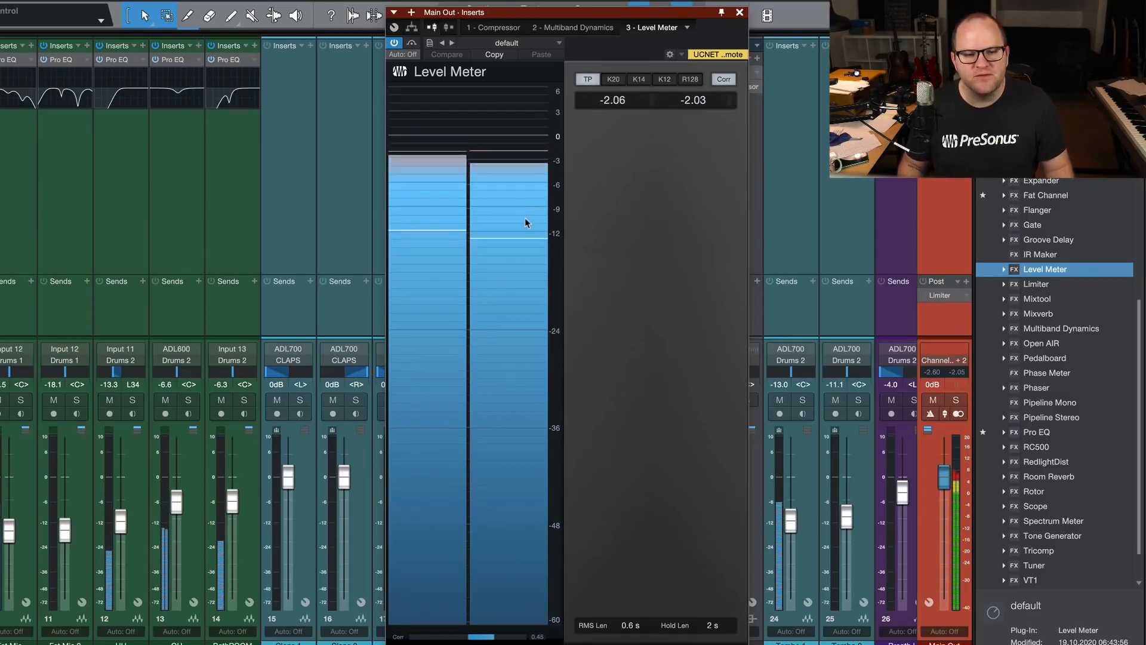
pyautogui.moveTo(558, 241)
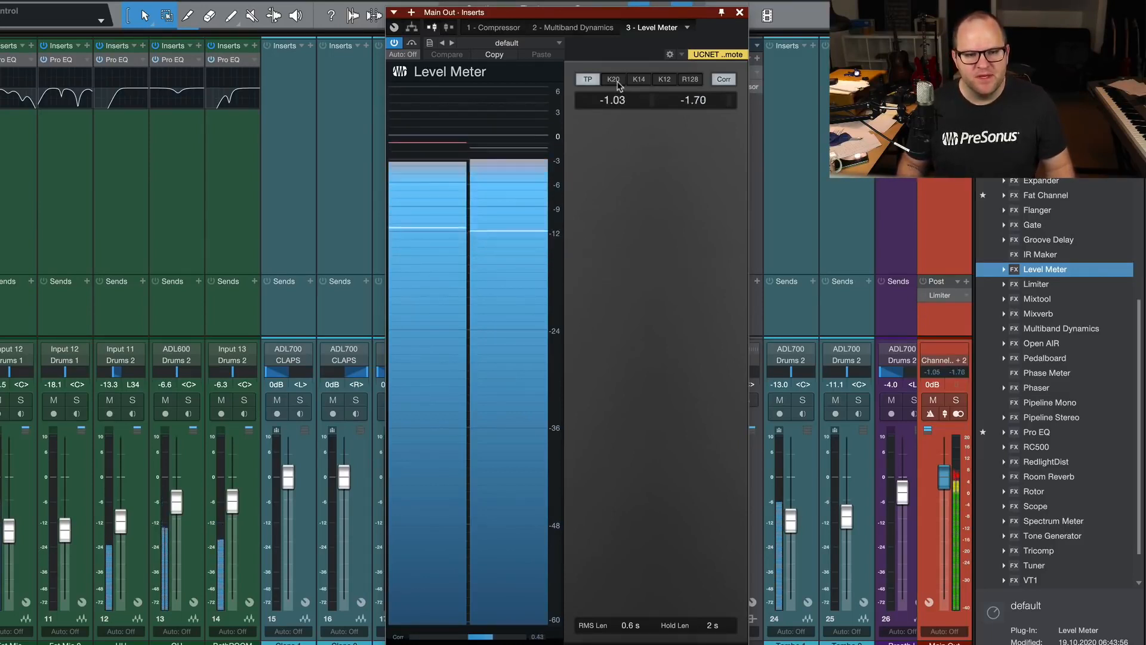
pyautogui.click(612, 79)
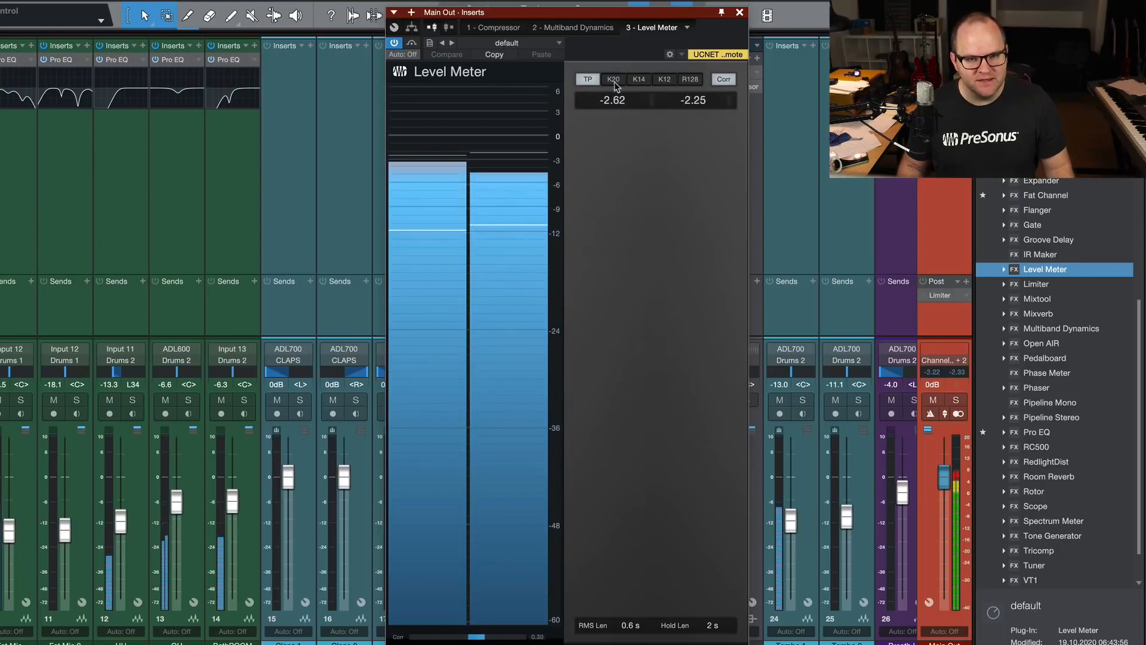
pyautogui.click(612, 79)
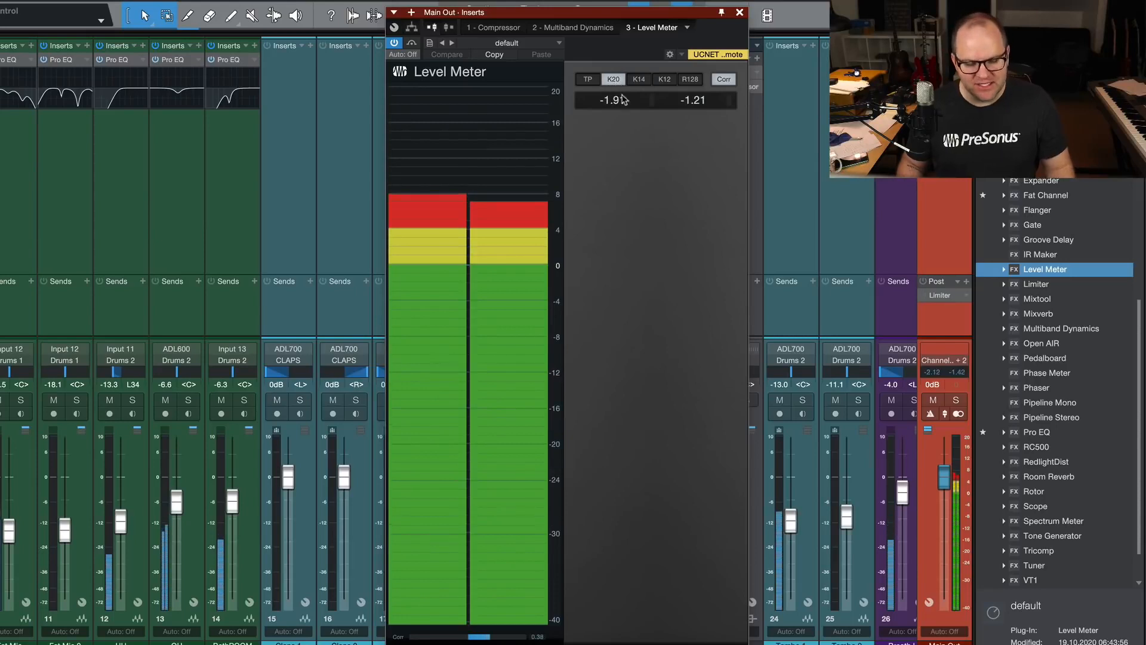
pyautogui.moveTo(644, 128)
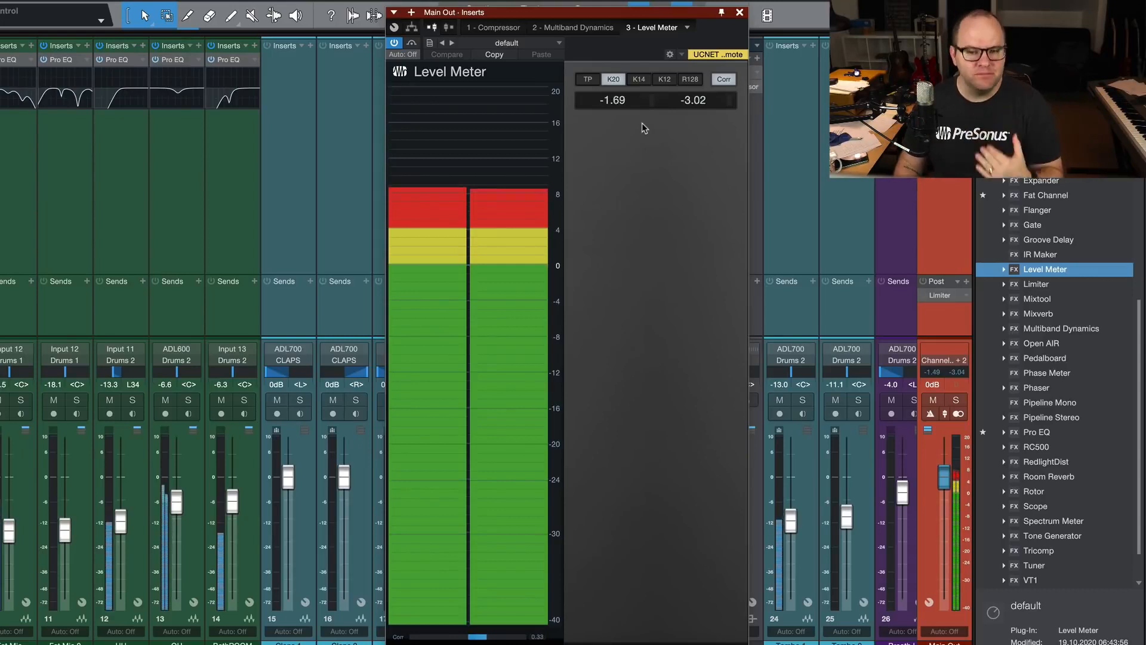
pyautogui.moveTo(536, 101)
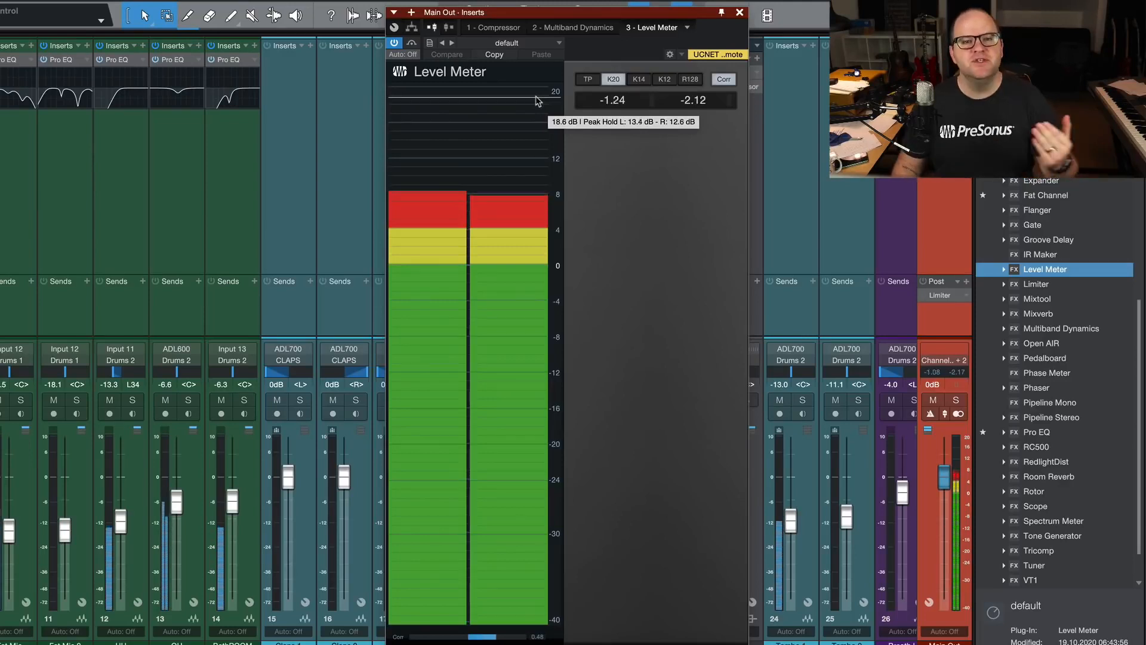
pyautogui.moveTo(644, 173)
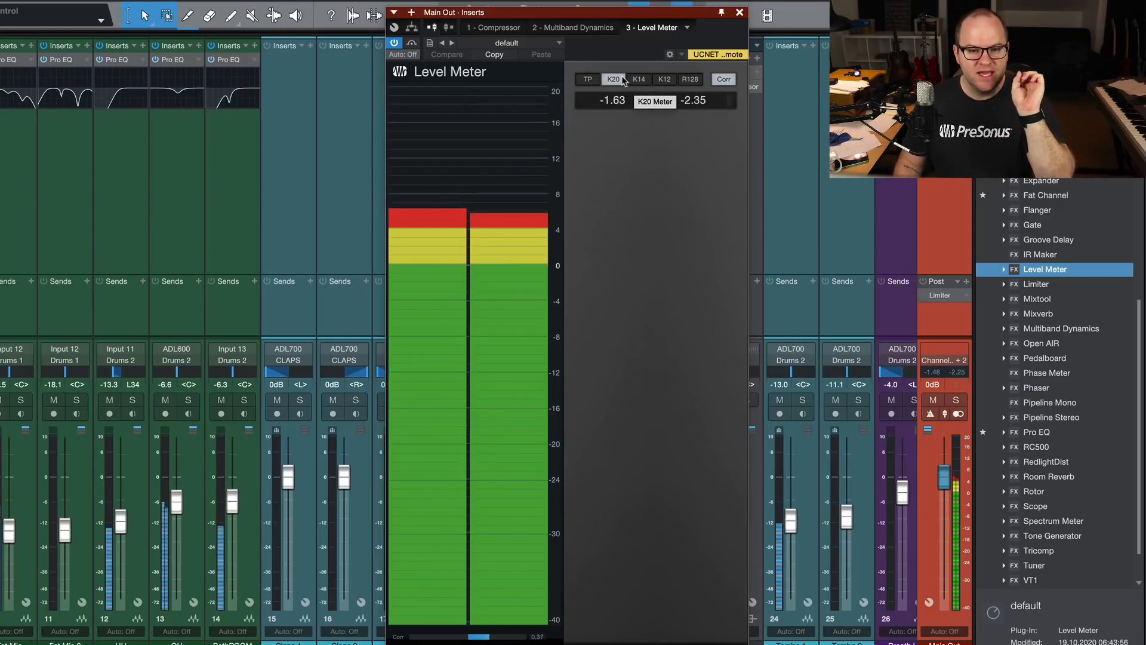
pyautogui.click(638, 78)
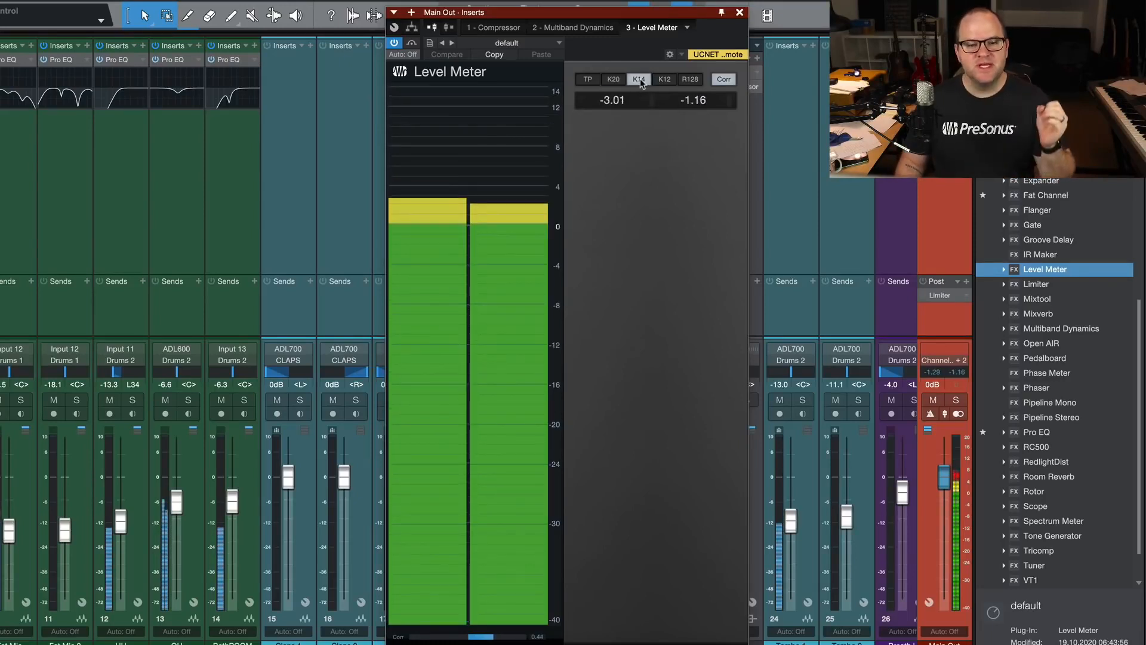
pyautogui.click(638, 79)
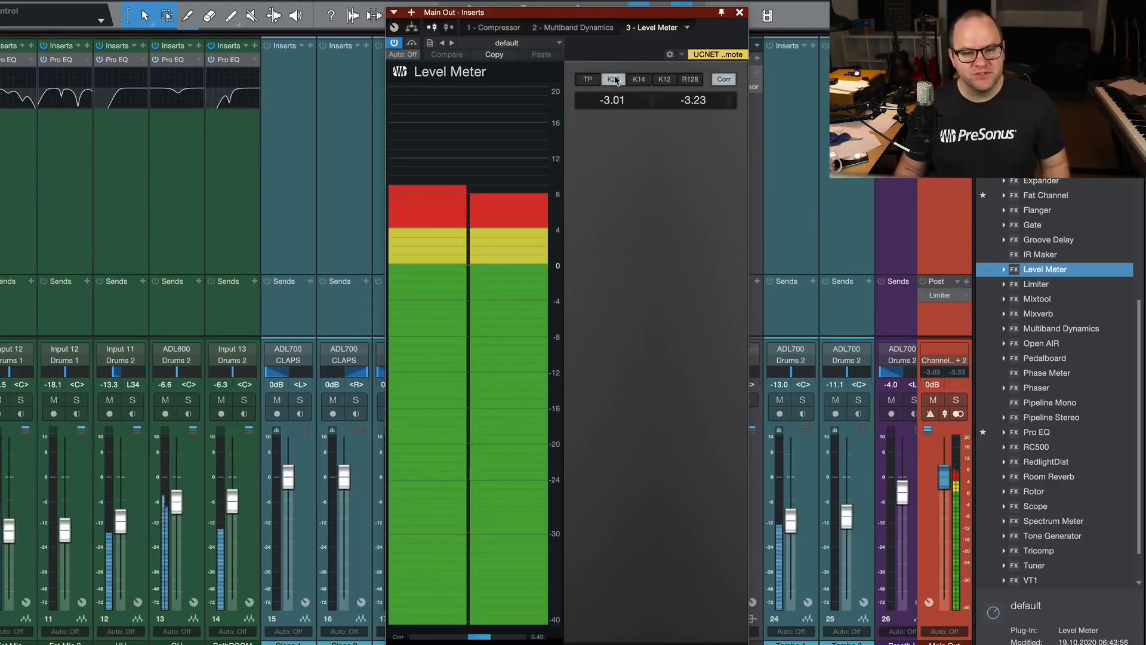
pyautogui.click(612, 78)
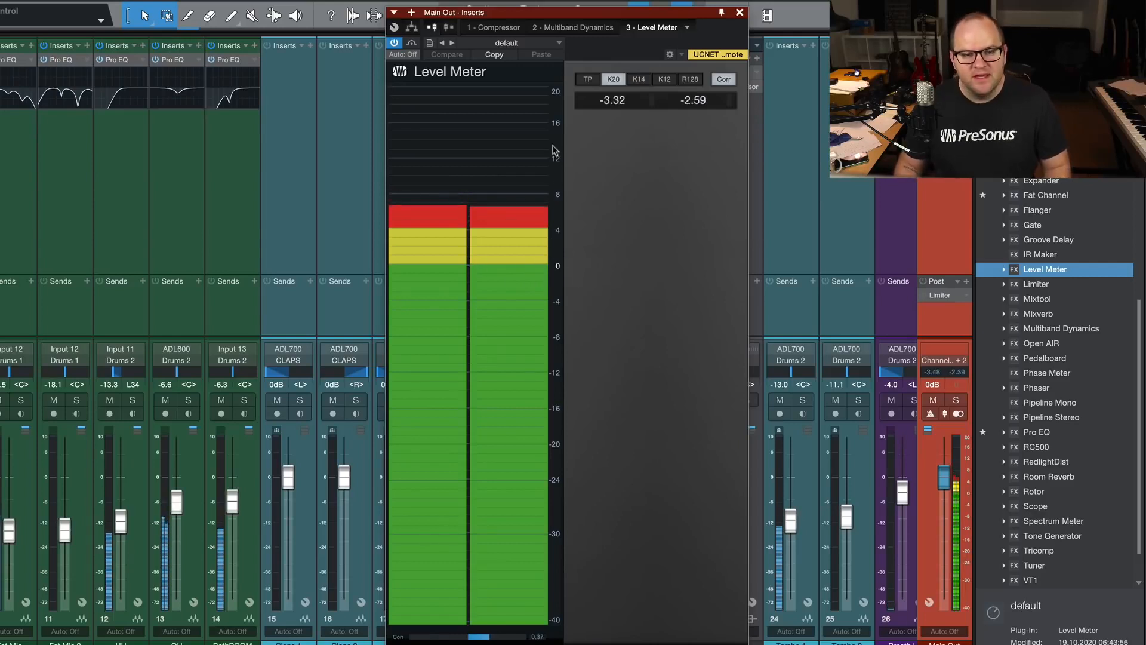
pyautogui.moveTo(554, 261)
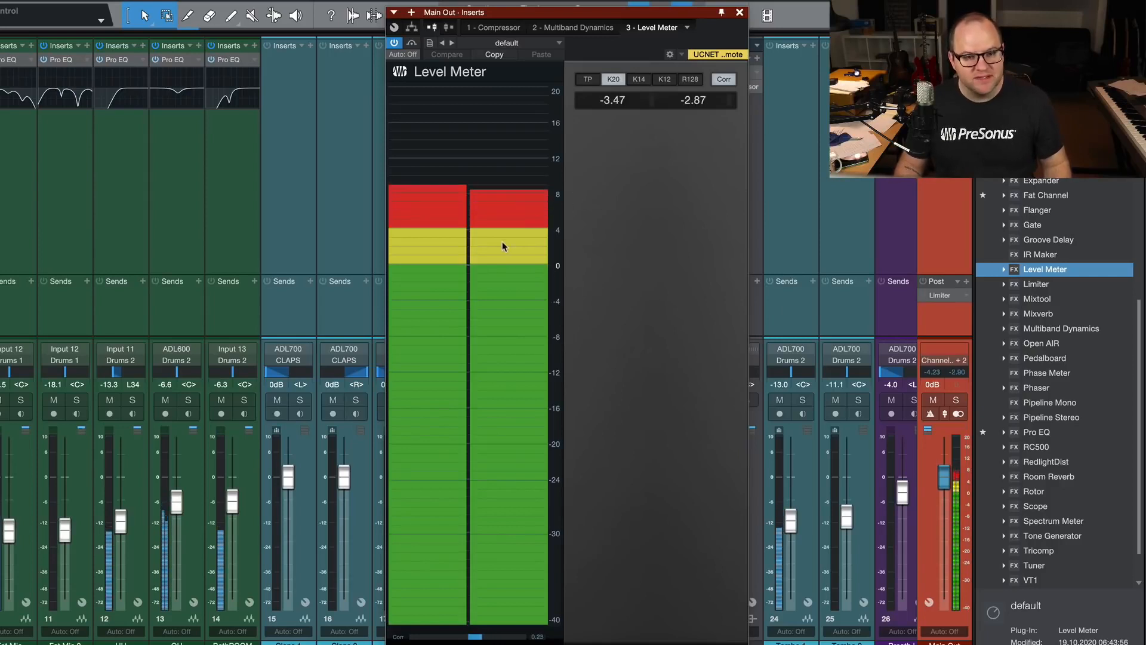
pyautogui.moveTo(508, 241)
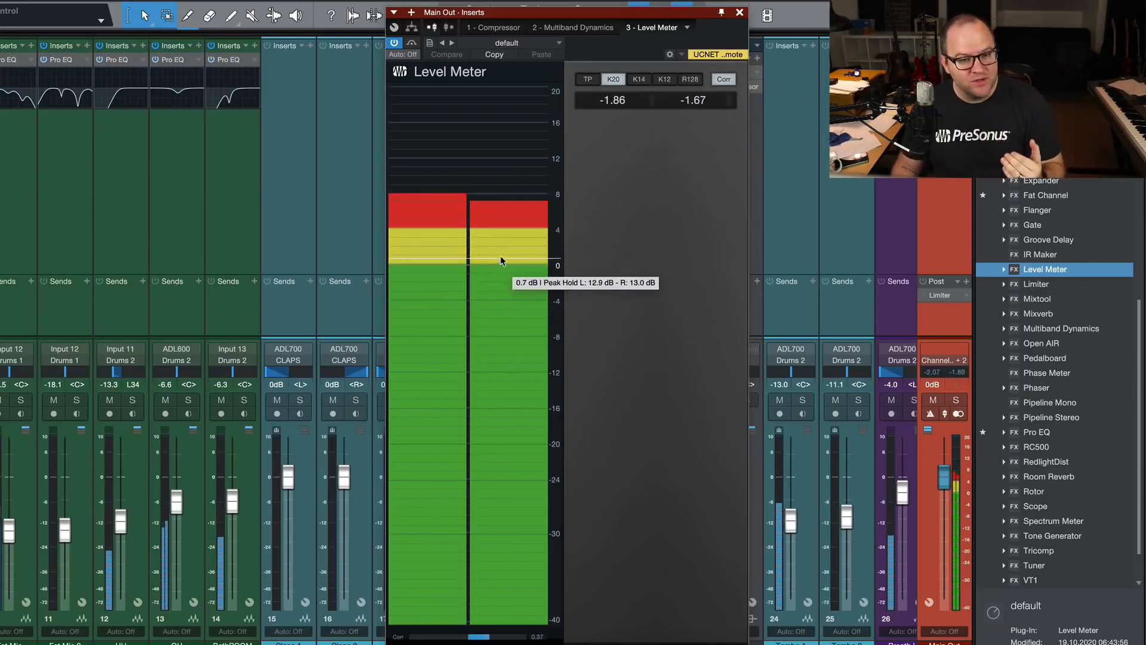
pyautogui.moveTo(560, 210)
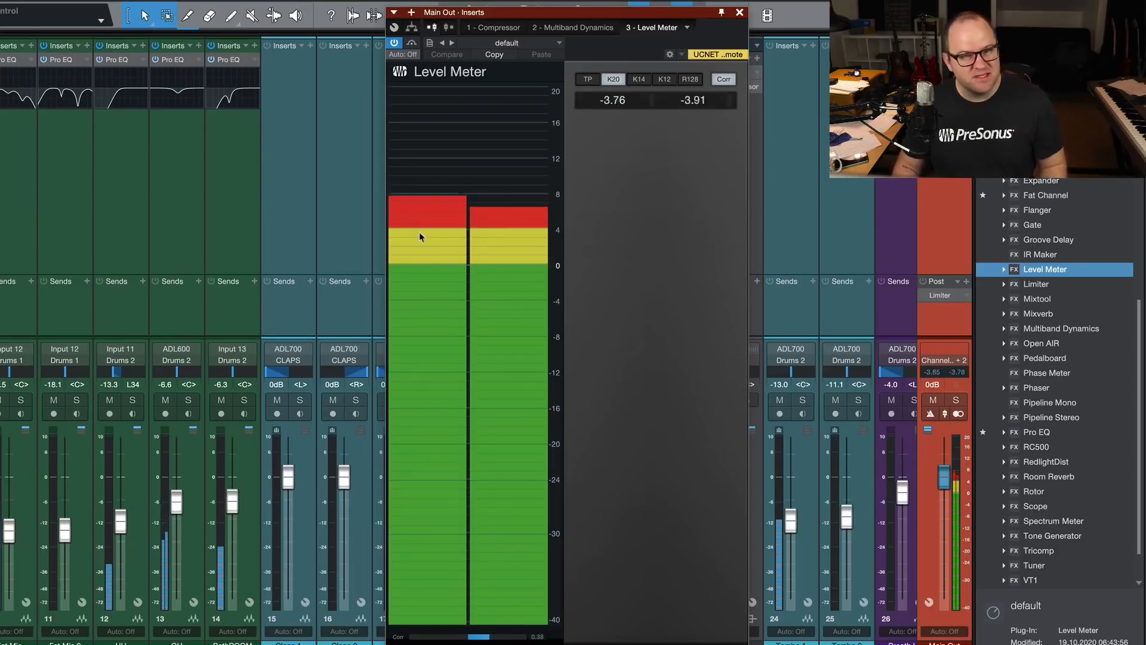
pyautogui.moveTo(492, 201)
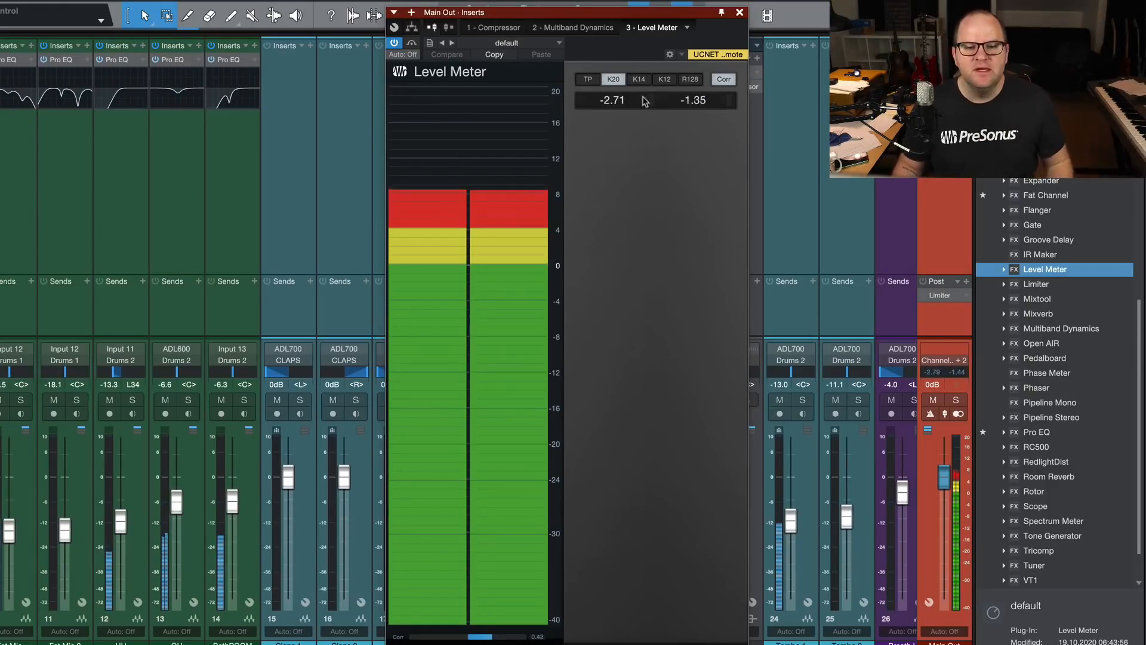
pyautogui.click(638, 79)
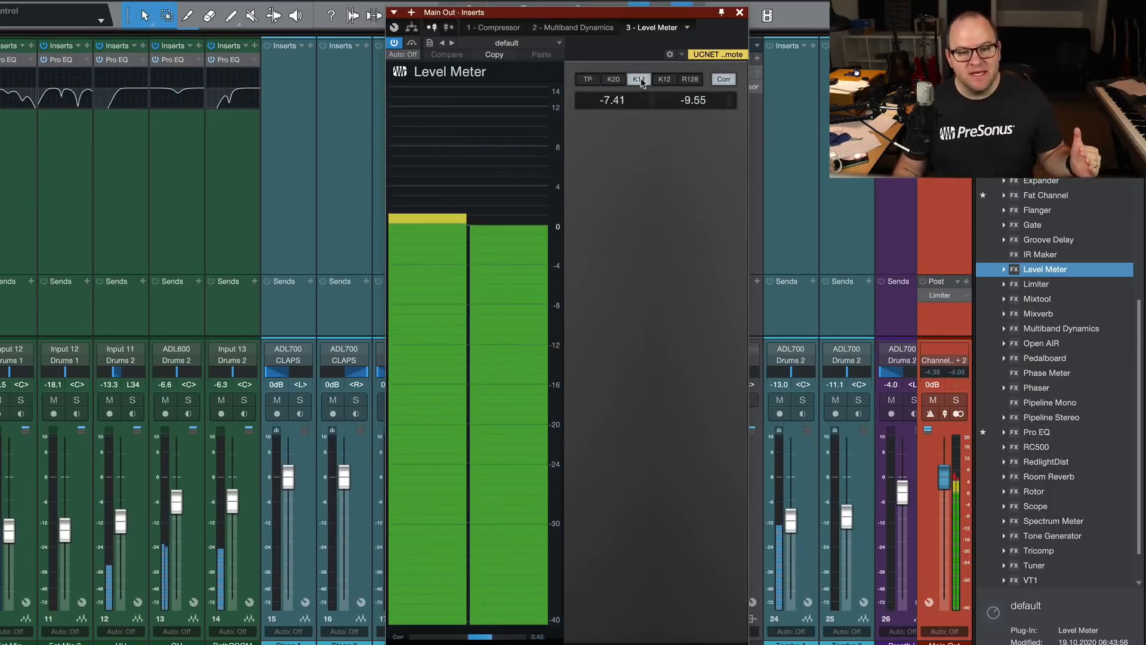
pyautogui.click(638, 78)
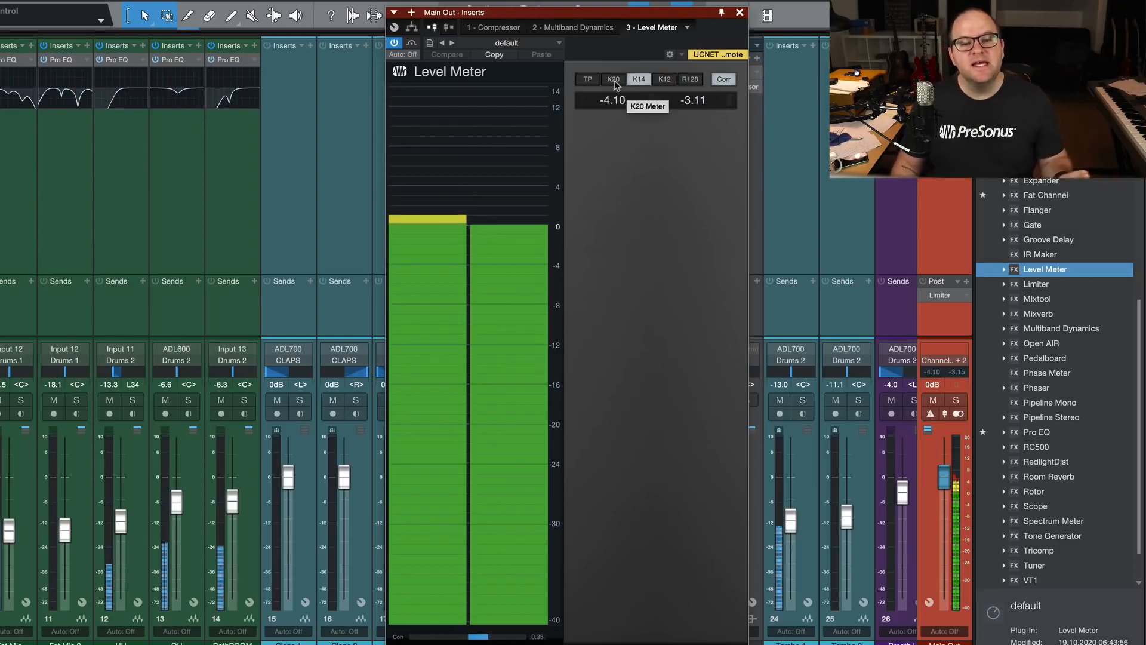
pyautogui.click(638, 79)
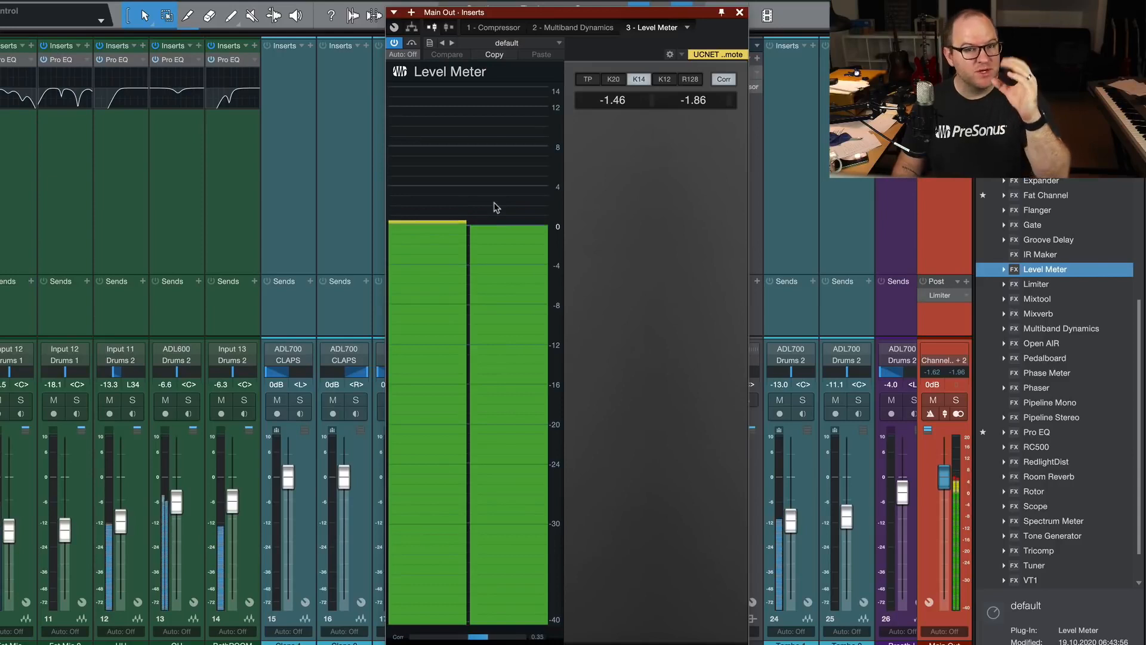
pyautogui.moveTo(495, 207)
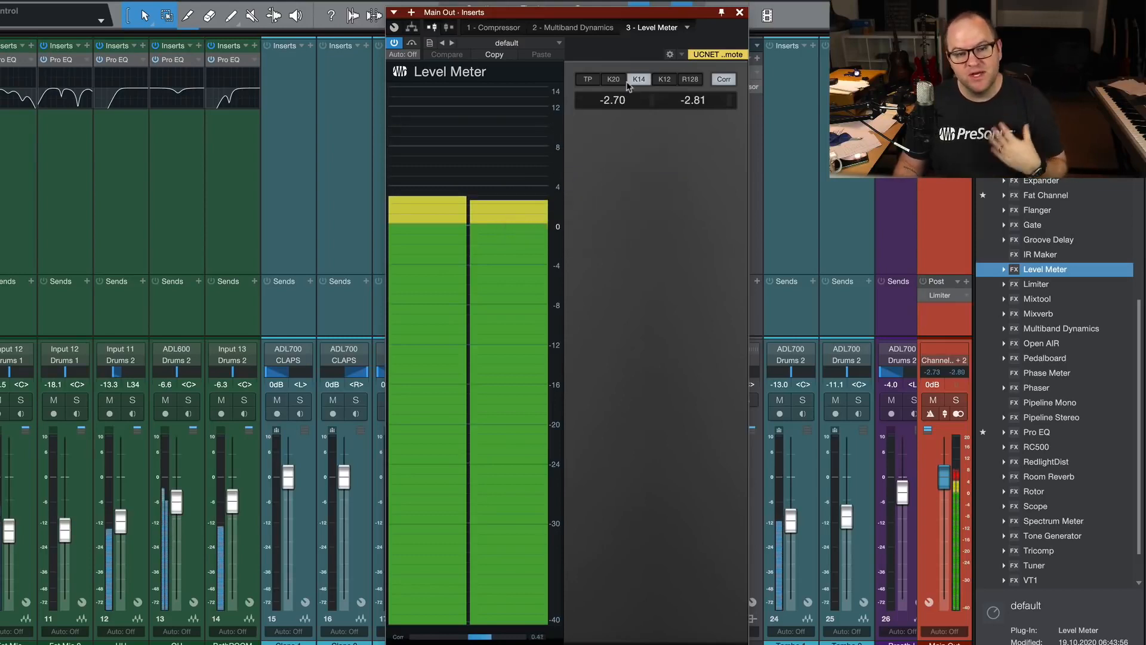
pyautogui.moveTo(637, 78)
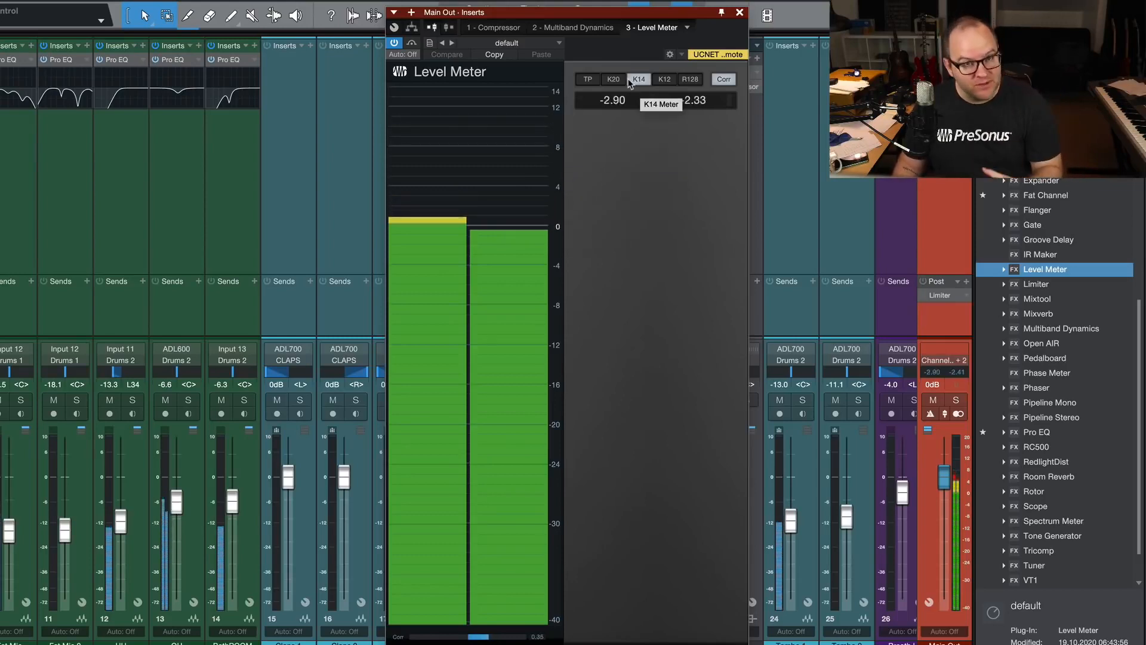
pyautogui.click(613, 78)
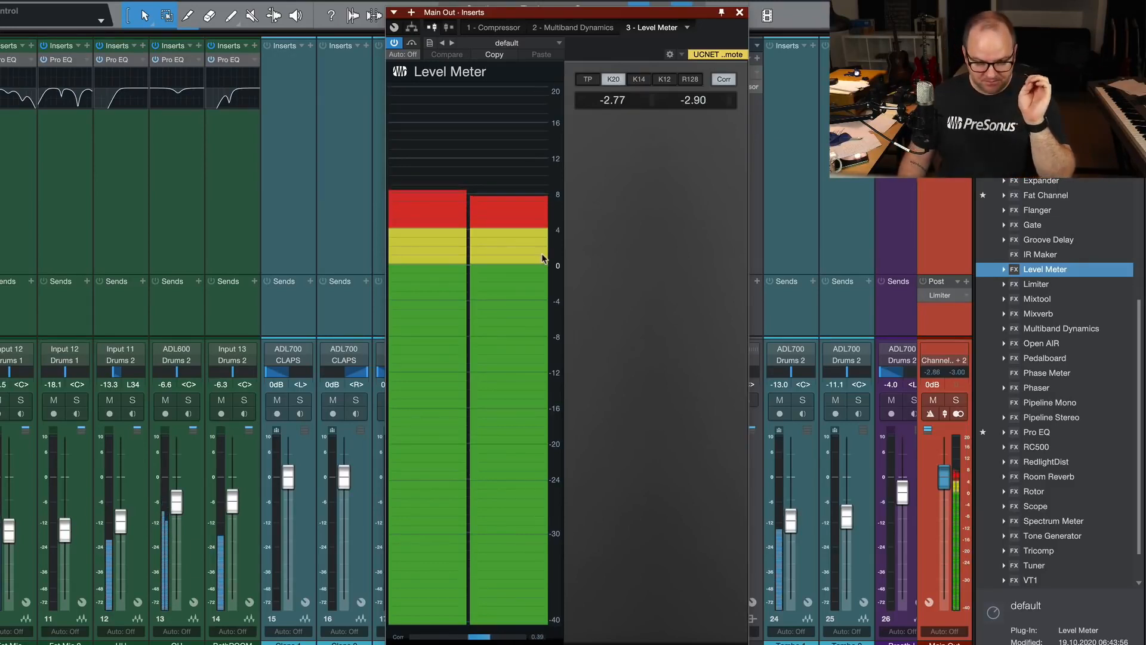
pyautogui.moveTo(538, 246)
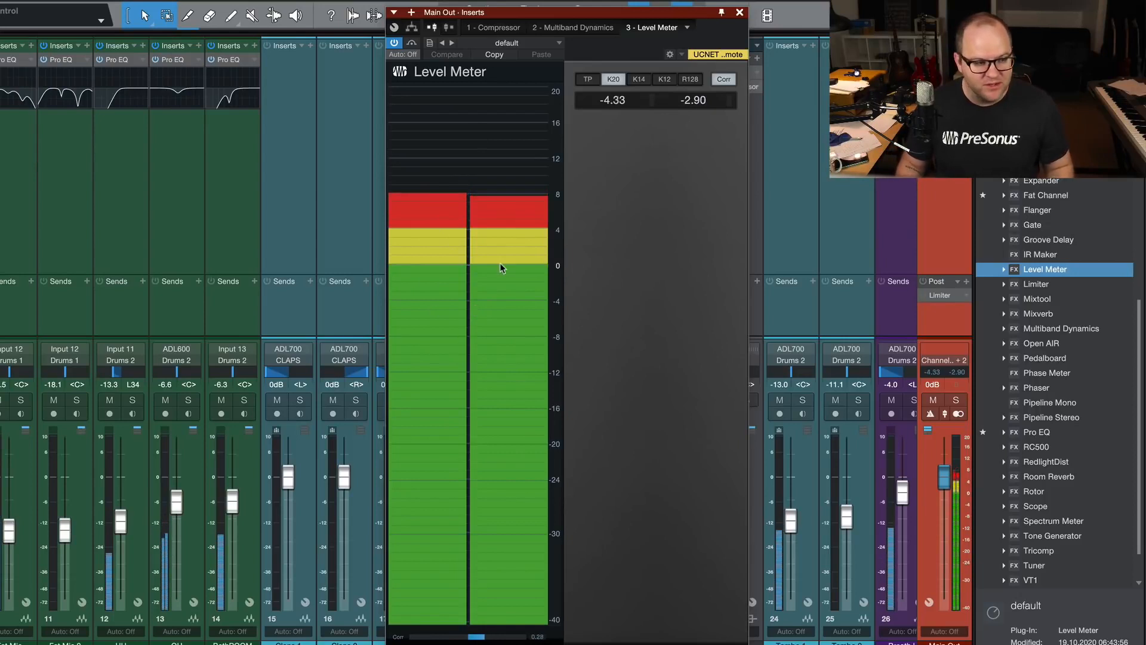
pyautogui.moveTo(502, 268)
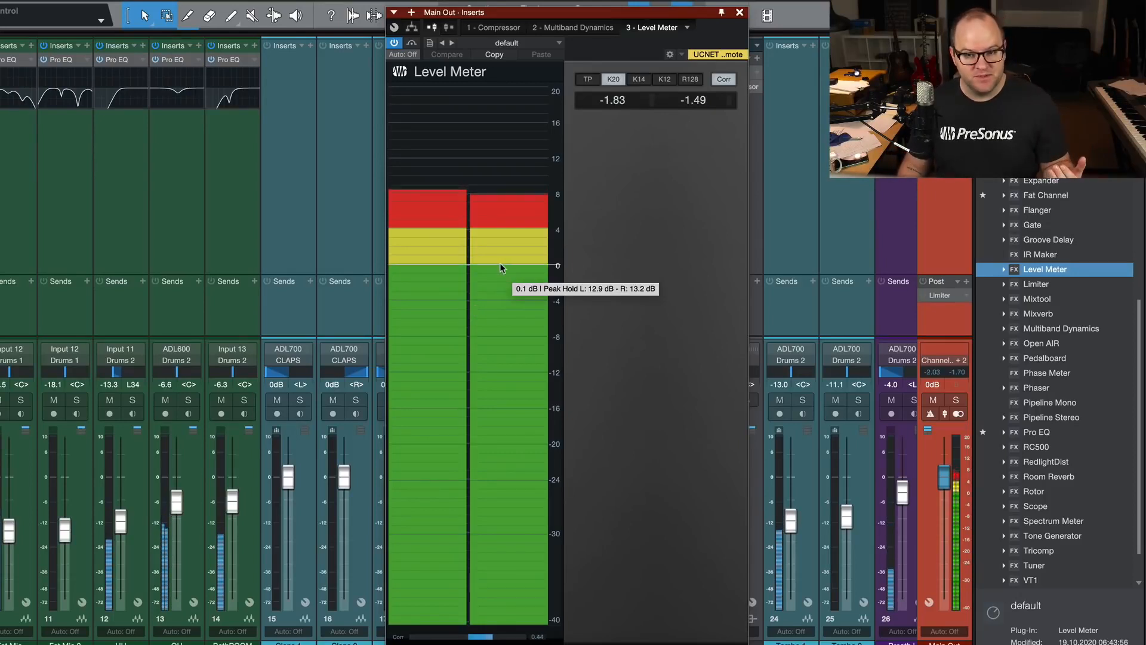